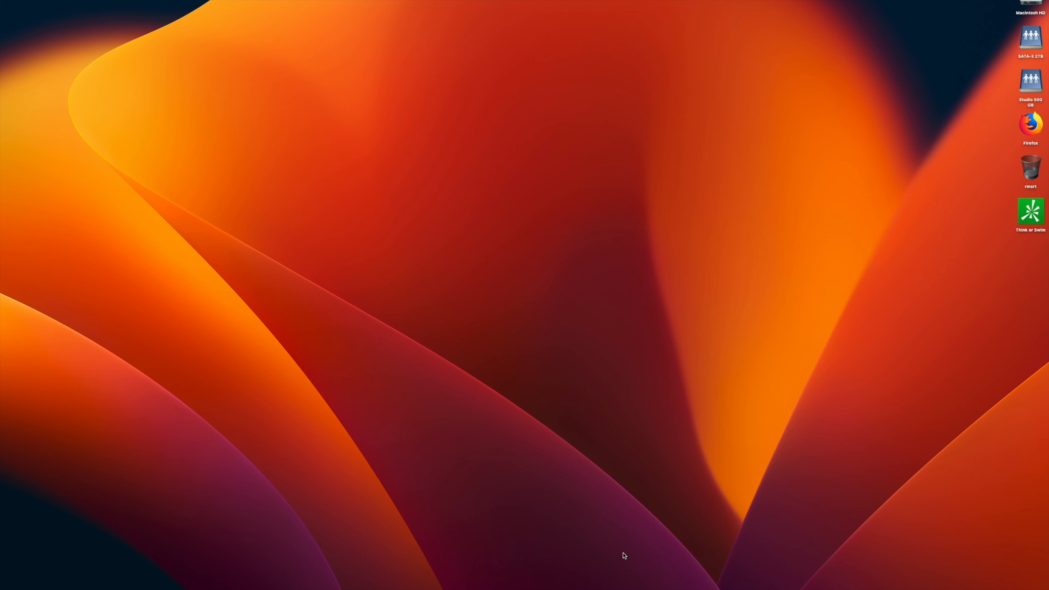
{"action": "mouse_move", "coordinate": [622, 553]}
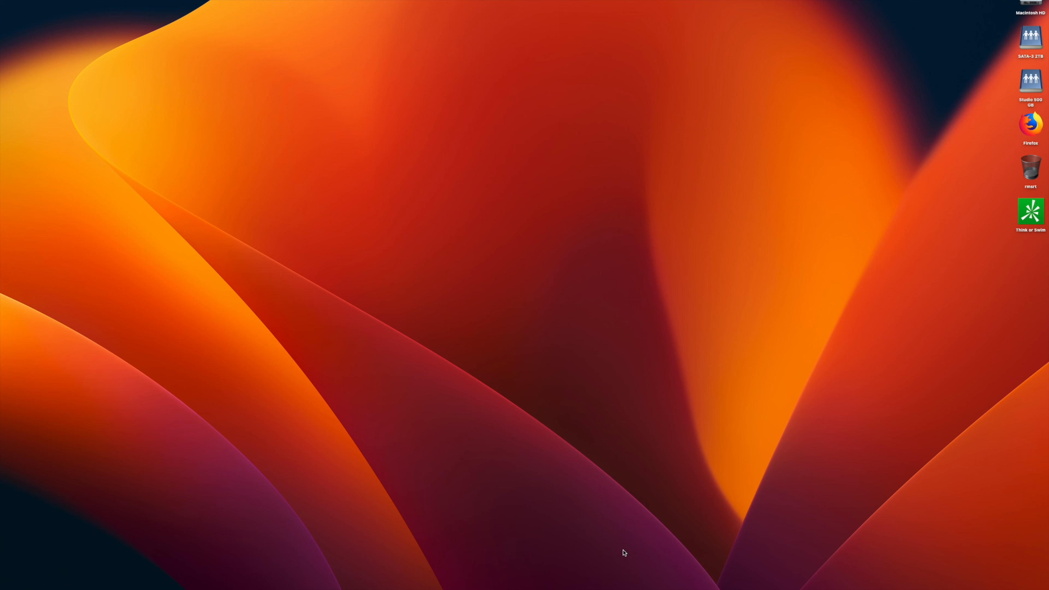
{"action": "mouse_move", "coordinate": [879, 71]}
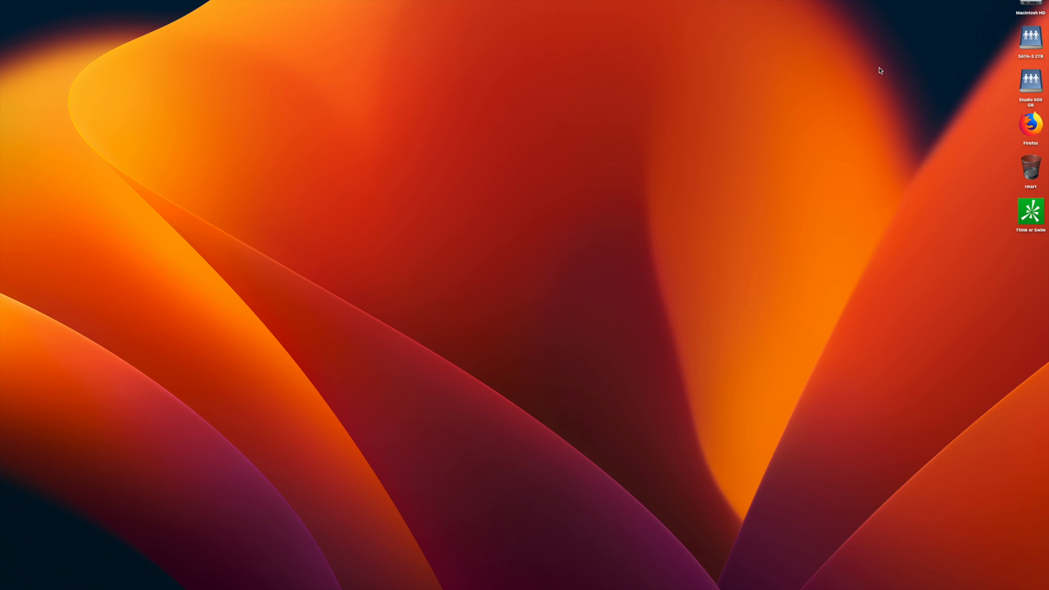
{"action": "mouse_move", "coordinate": [843, 183]}
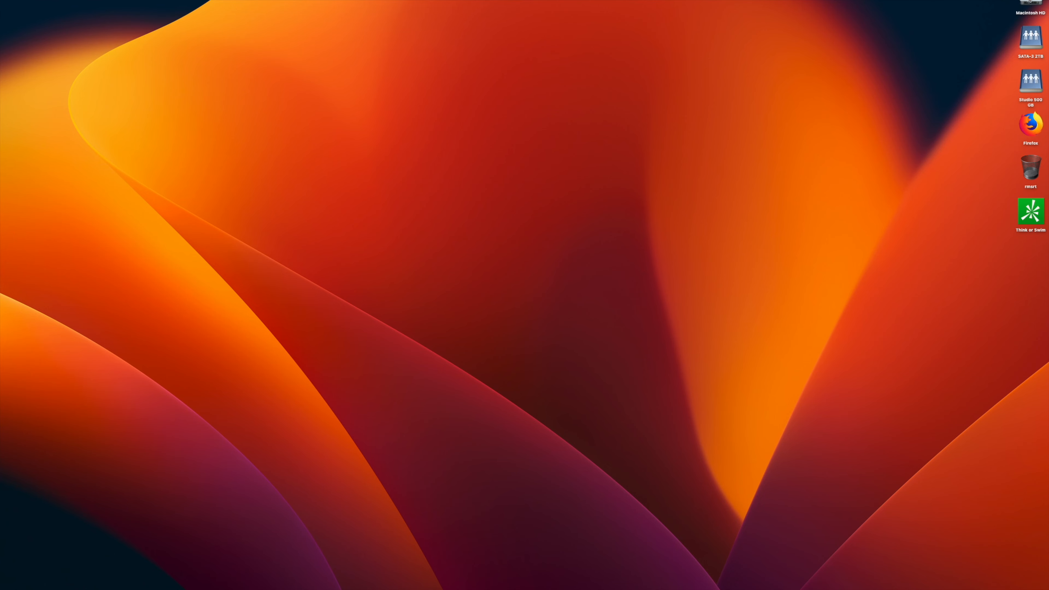
Browse into the Utilities folder inside Applications and select Activity Monitor
{"action": "double_click", "coordinate": [1031, 3]}
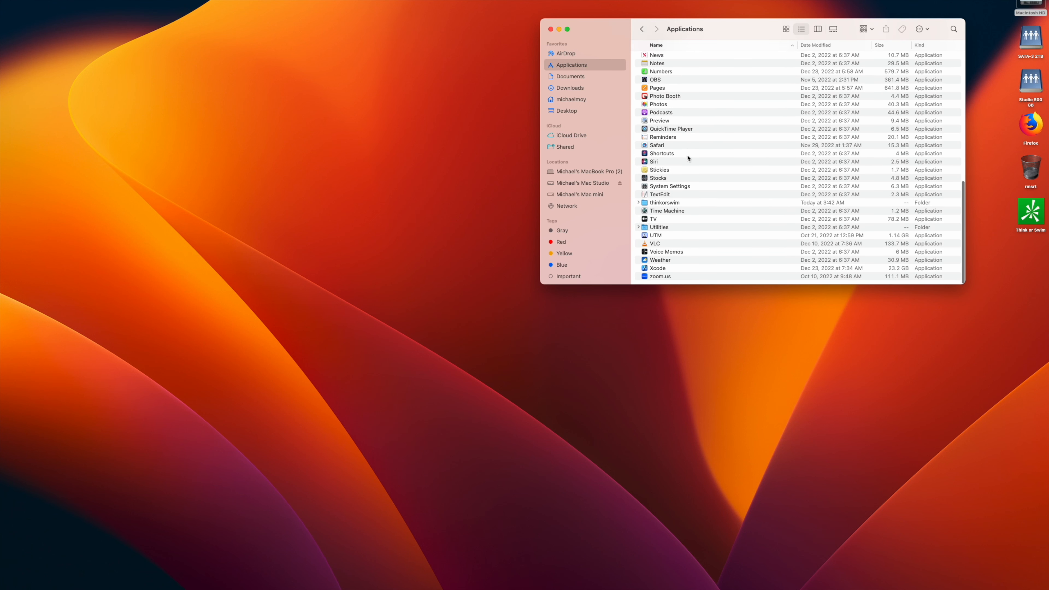
{"action": "double_click", "coordinate": [659, 227]}
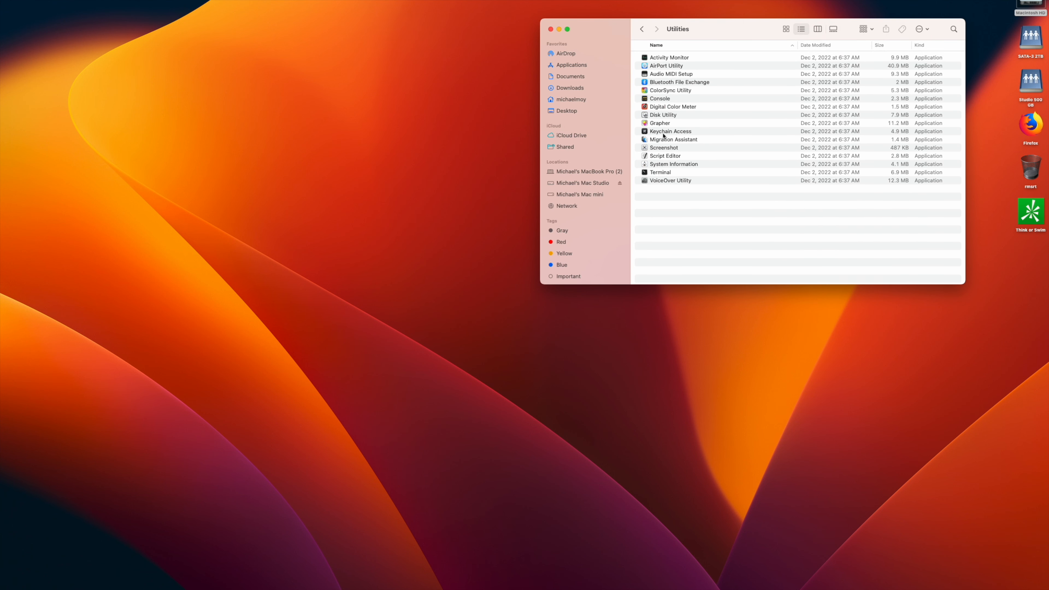
{"action": "left_click", "coordinate": [669, 56]}
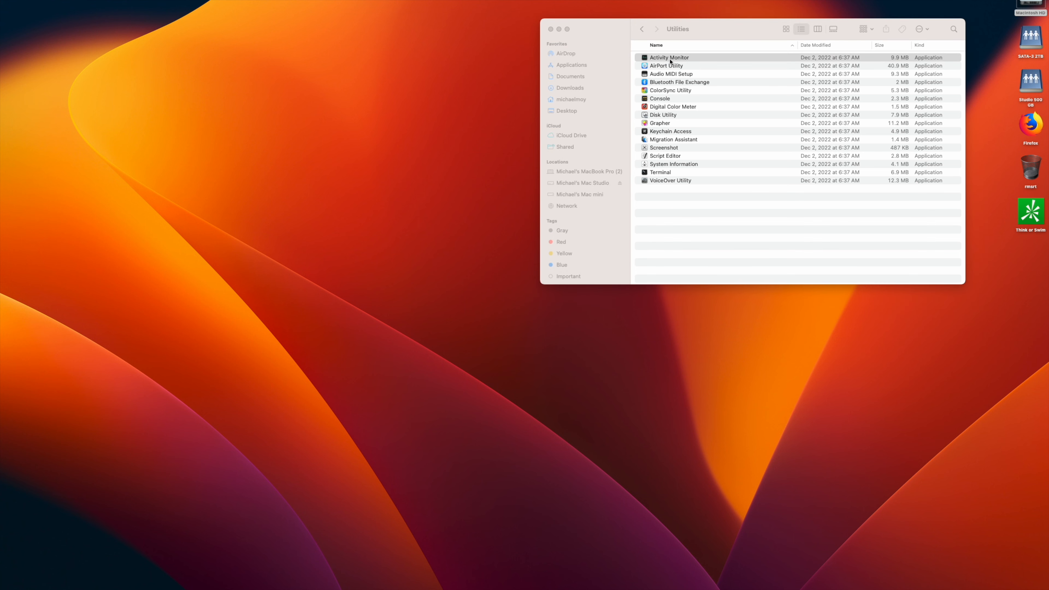
Launch Activity Monitor so its process list populates, then dismiss the Finder window
{"action": "double_click", "coordinate": [668, 56]}
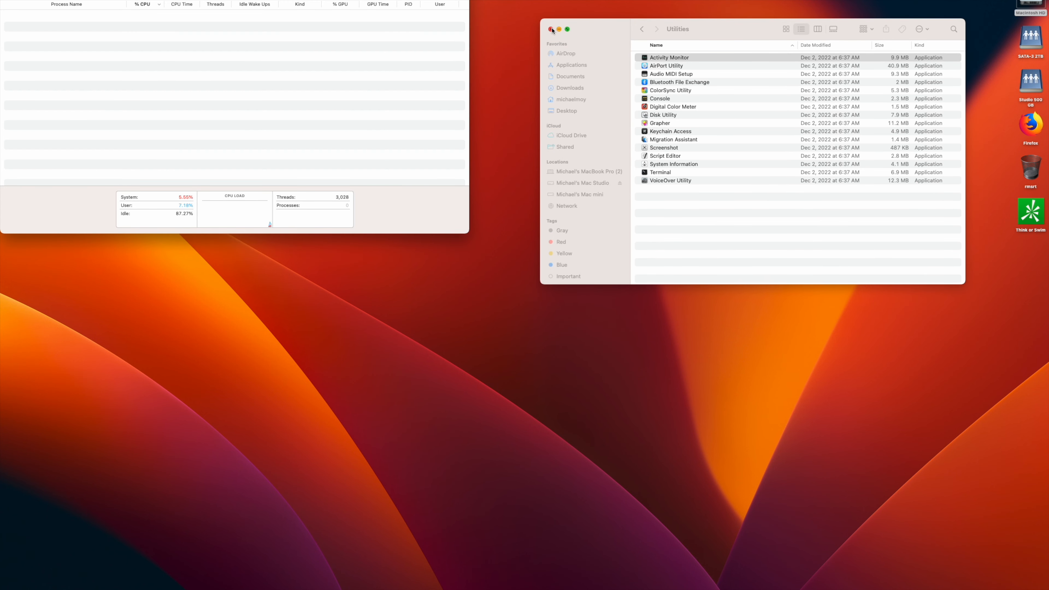
{"action": "left_click", "coordinate": [551, 29]}
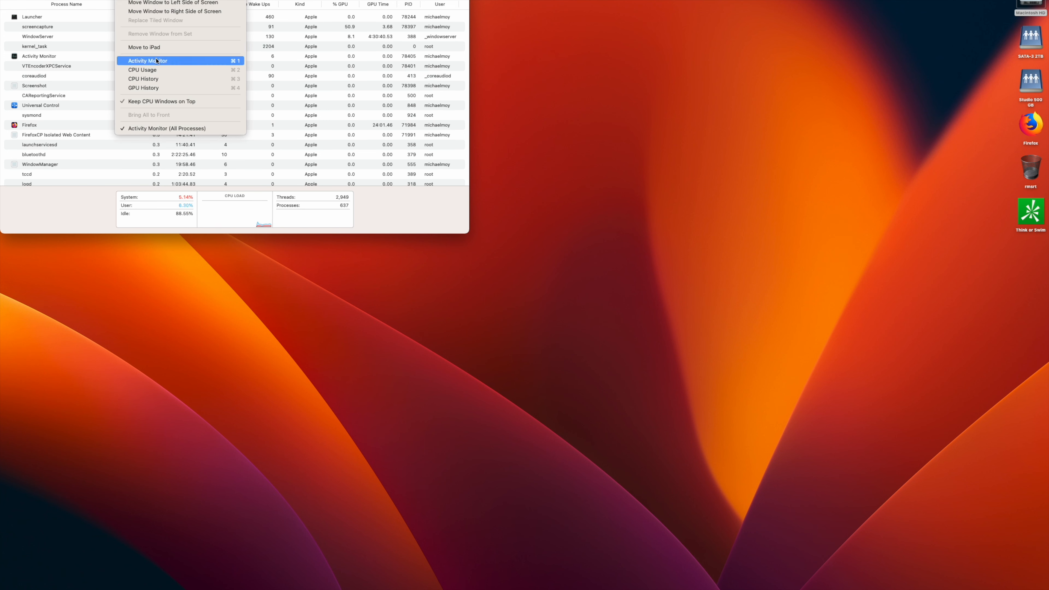
{"action": "mouse_move", "coordinate": [157, 78]}
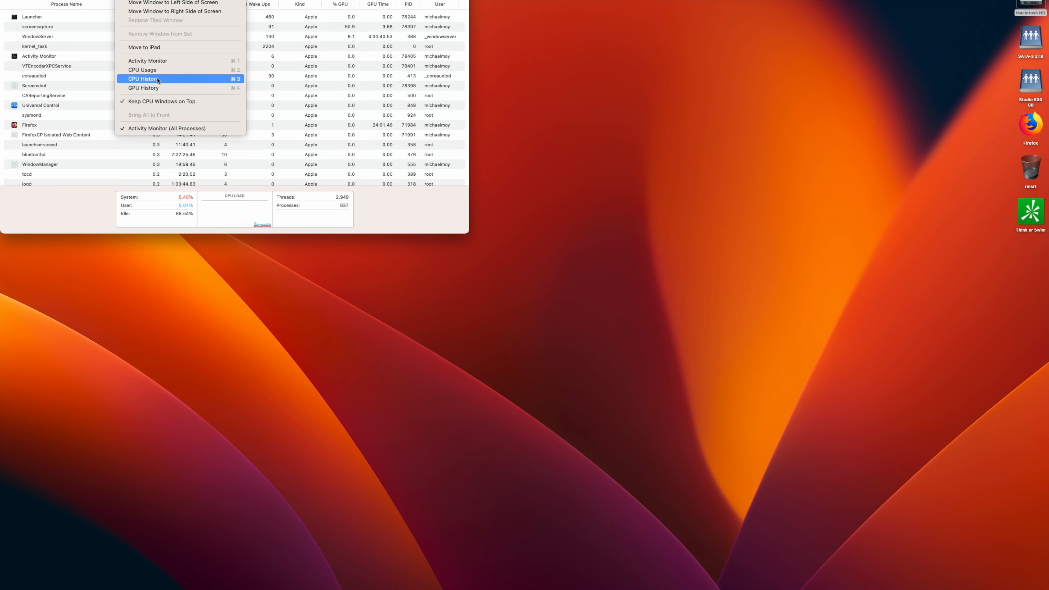
Show the CPU History window with live per-core graphs
{"action": "left_click", "coordinate": [143, 79]}
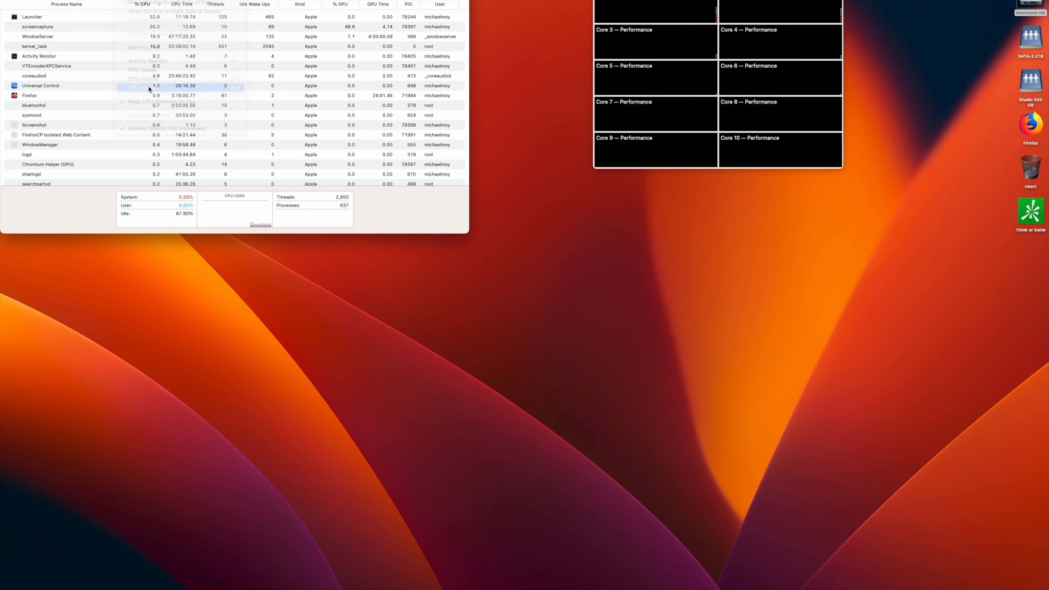
{"action": "left_click", "coordinate": [143, 87]}
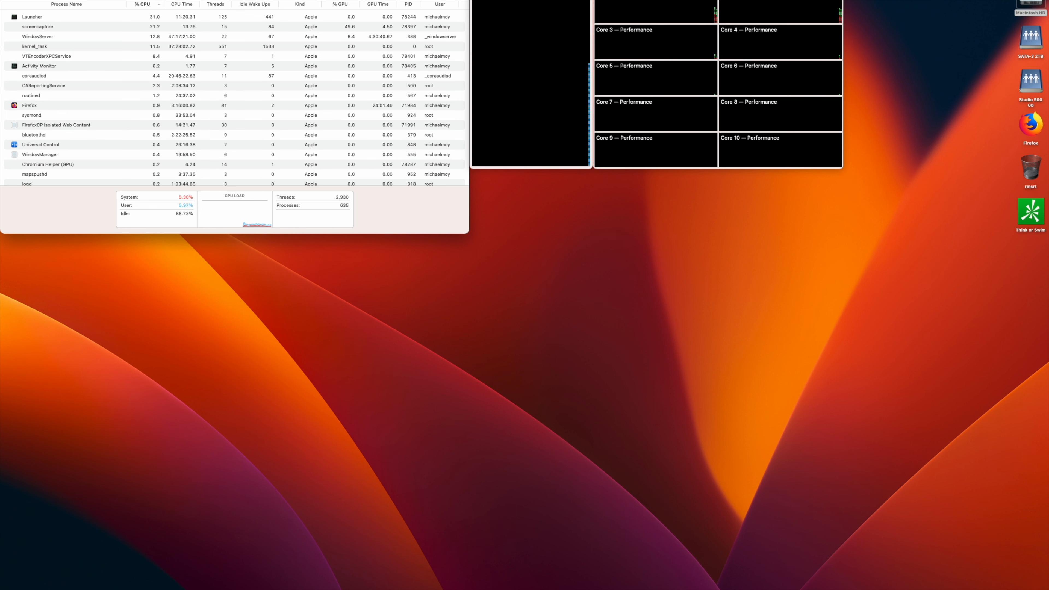
{"action": "mouse_move", "coordinate": [95, 21]}
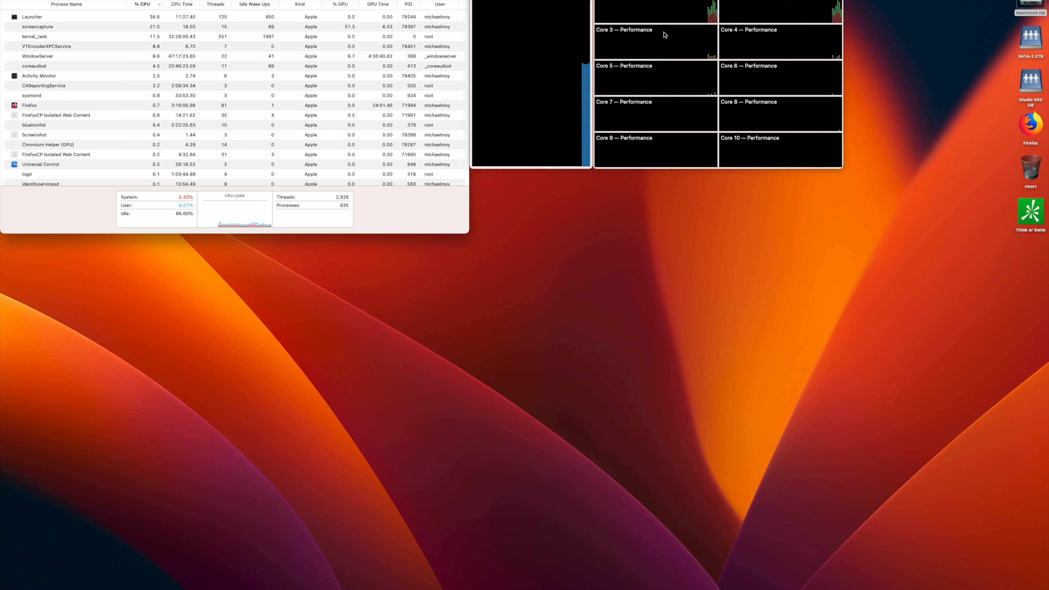
{"action": "mouse_move", "coordinate": [703, 20]}
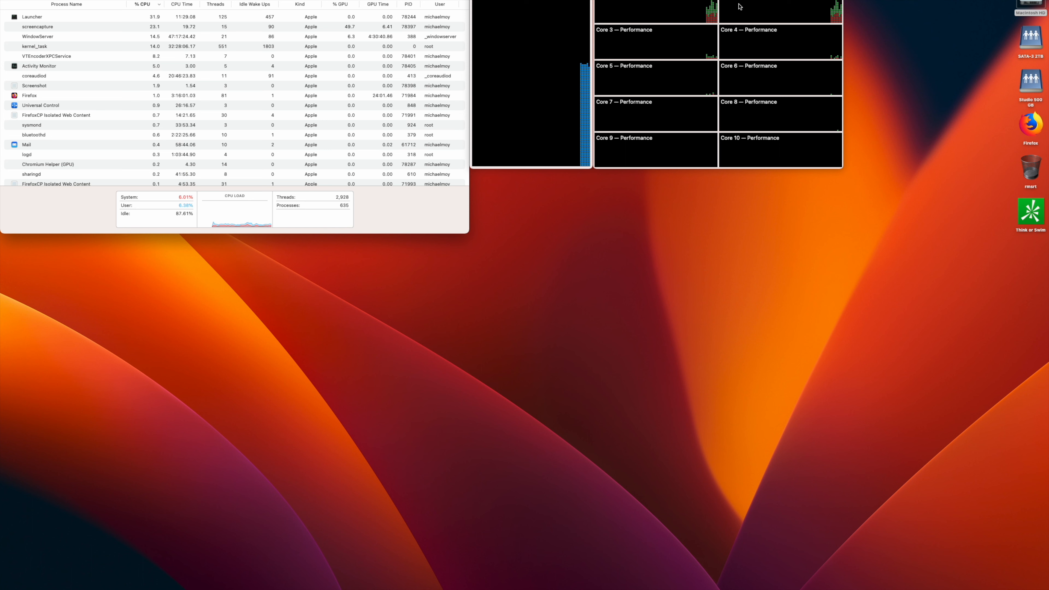
{"action": "mouse_move", "coordinate": [702, 82]}
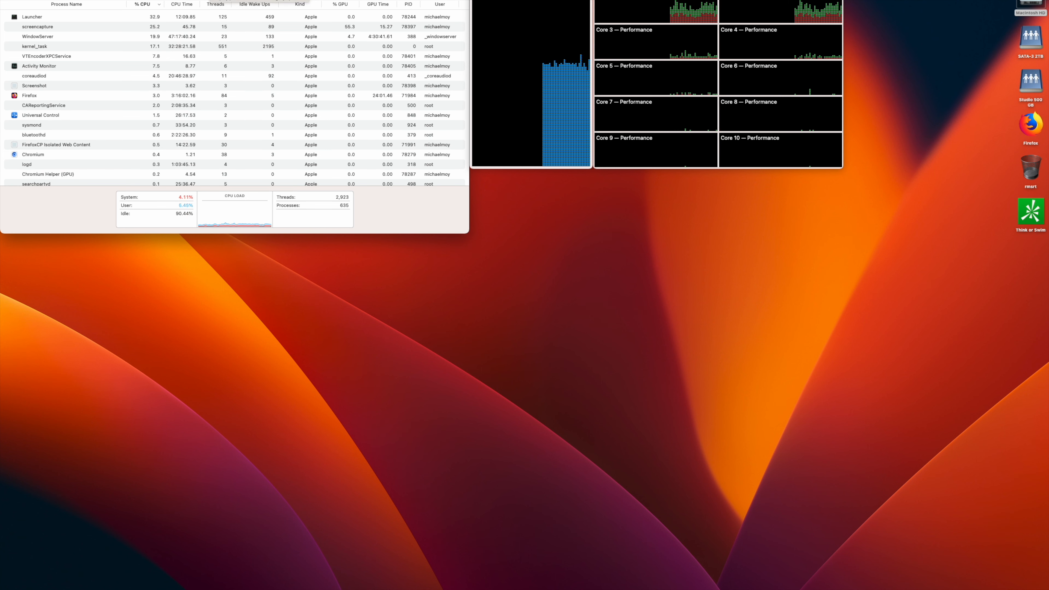
Switch to the Memory view listing per-process memory, Launcher leading at about 2.65 GB
{"action": "left_click", "coordinate": [155, 4]}
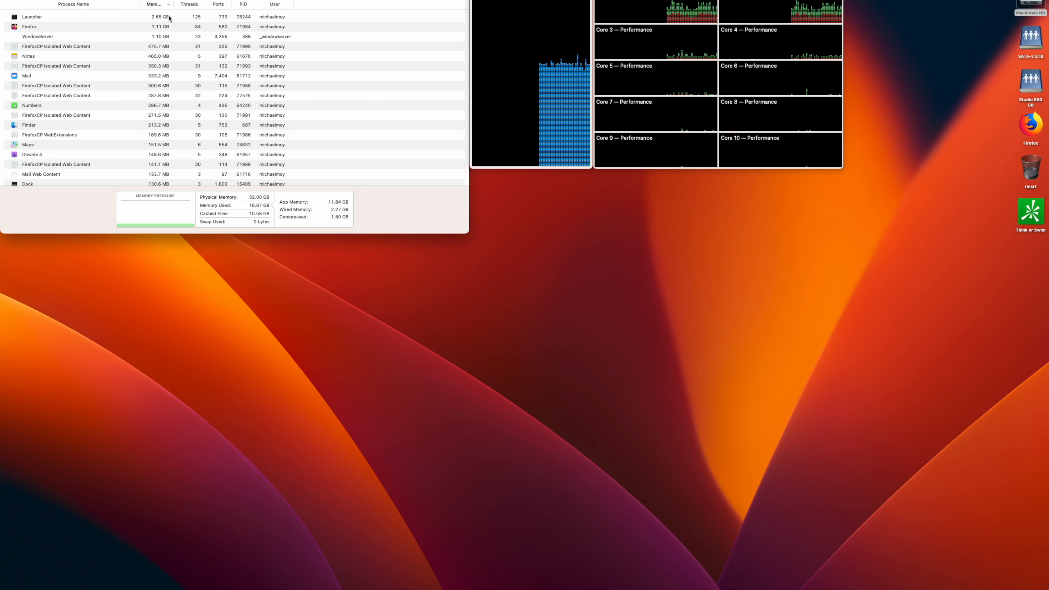
{"action": "mouse_move", "coordinate": [167, 18]}
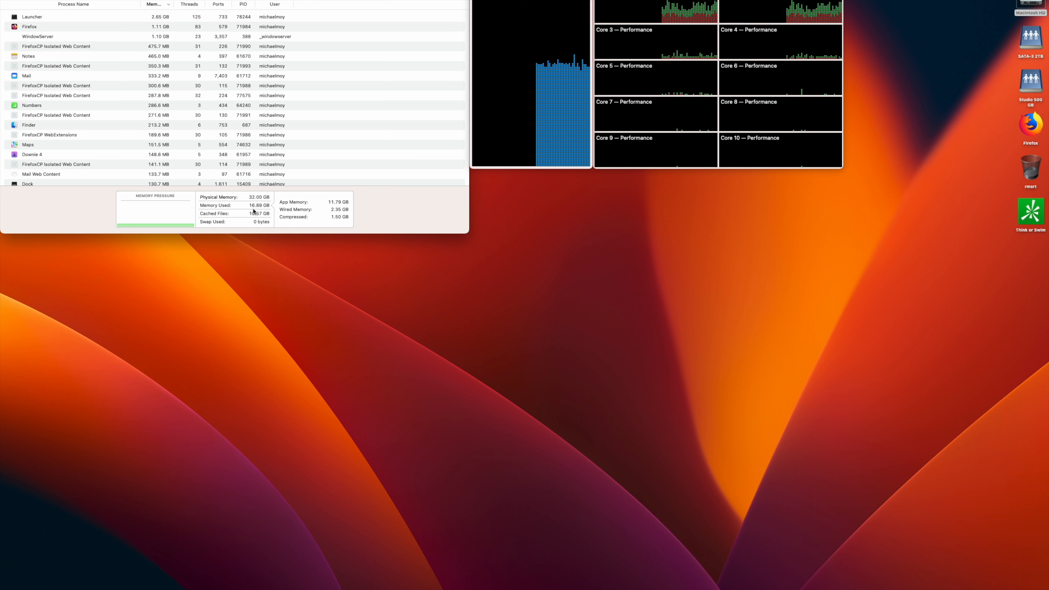
{"action": "mouse_move", "coordinate": [258, 205]}
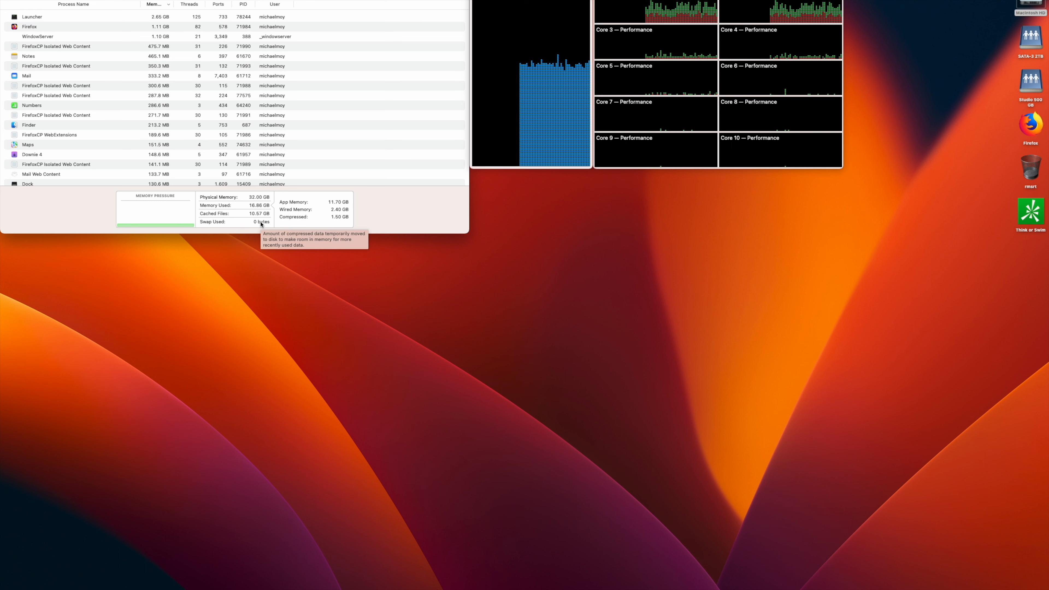
{"action": "mouse_move", "coordinate": [364, 202]}
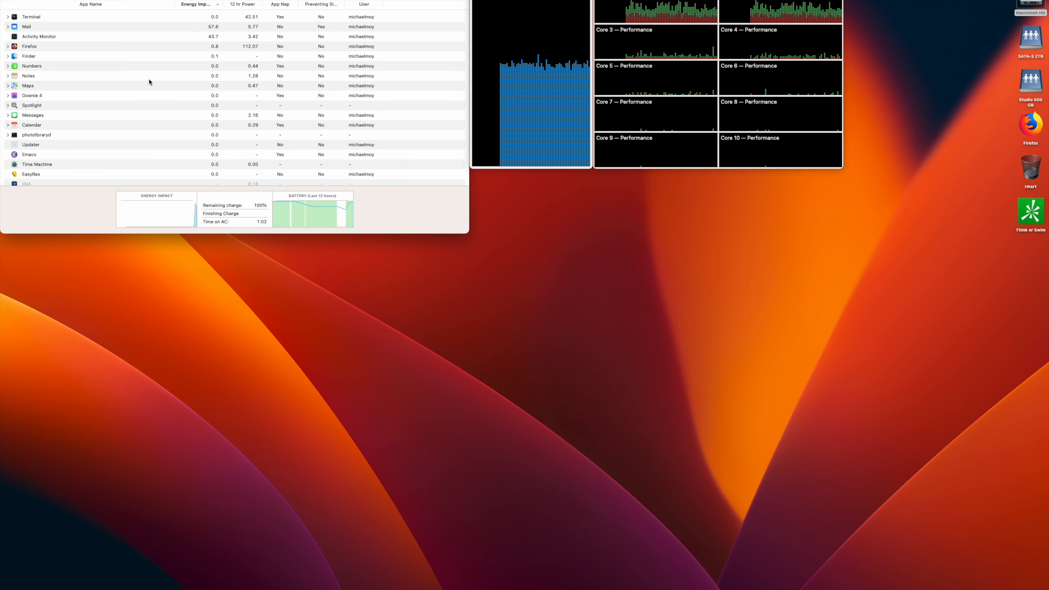
{"action": "mouse_move", "coordinate": [223, 71]}
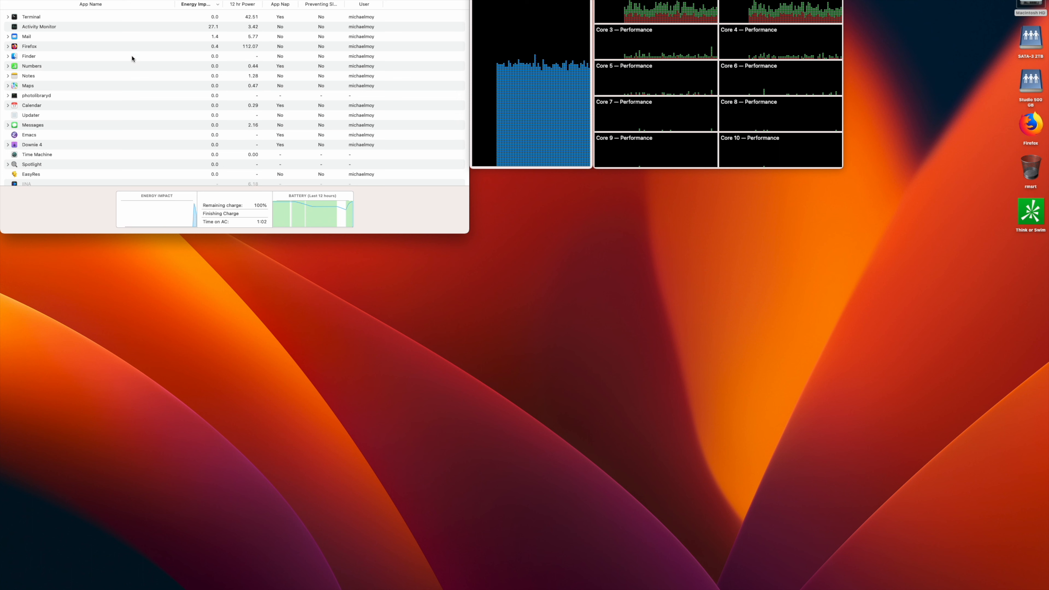
{"action": "mouse_move", "coordinate": [206, 83]}
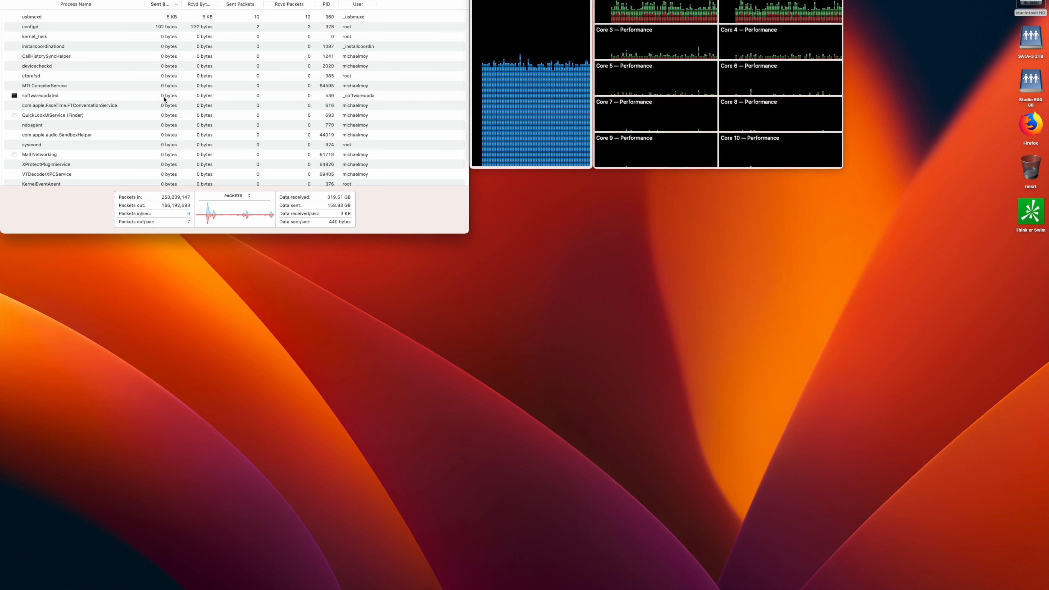
Sort the Network list by Sent Packets descending, mDNSResponder leading at about 1.4 million
{"action": "left_click", "coordinate": [161, 4]}
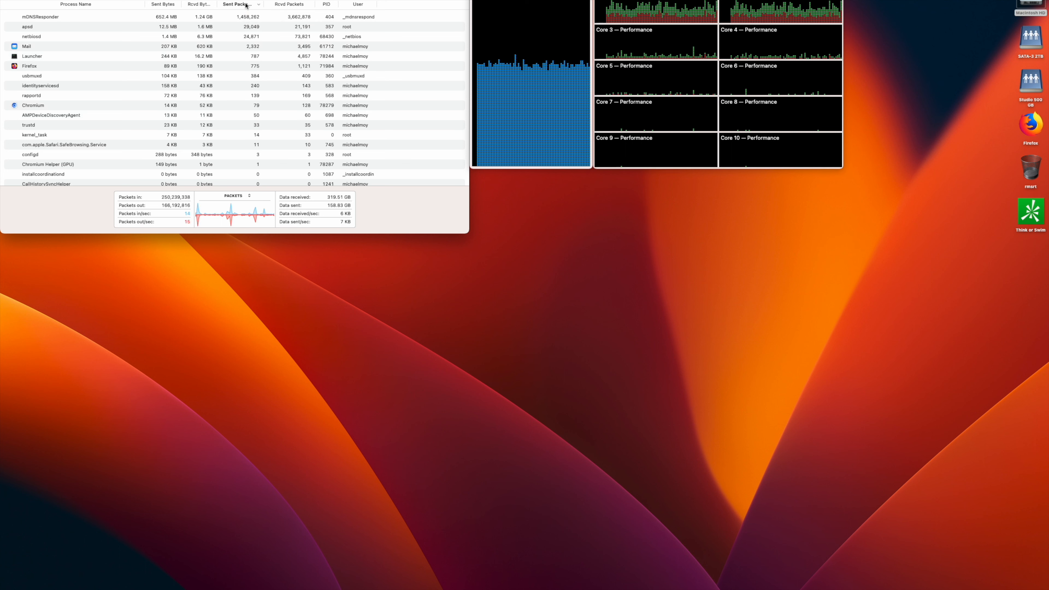
{"action": "mouse_move", "coordinate": [126, 54]}
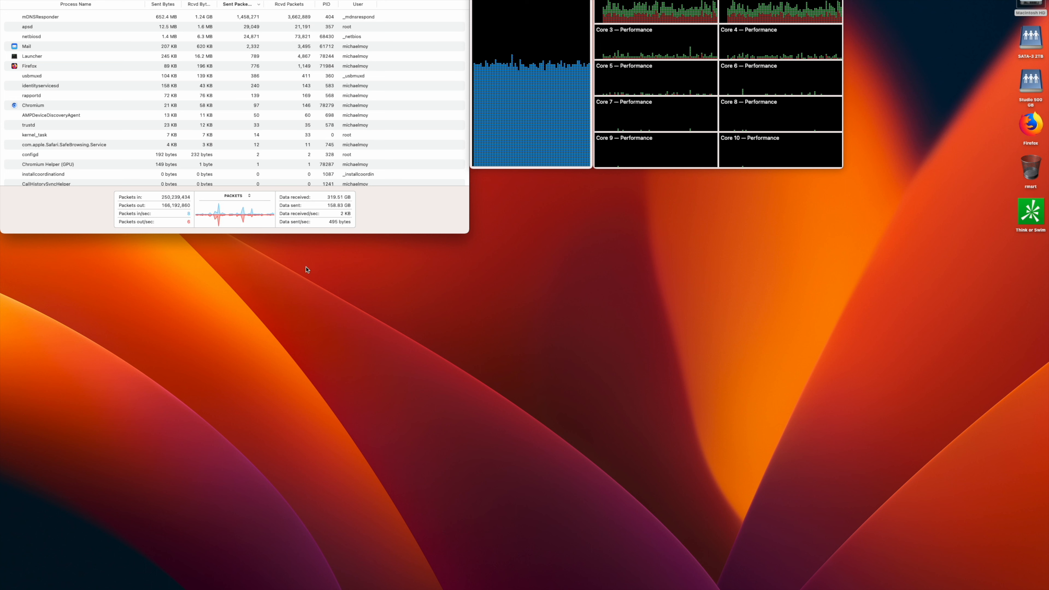
{"action": "mouse_move", "coordinate": [421, 349]}
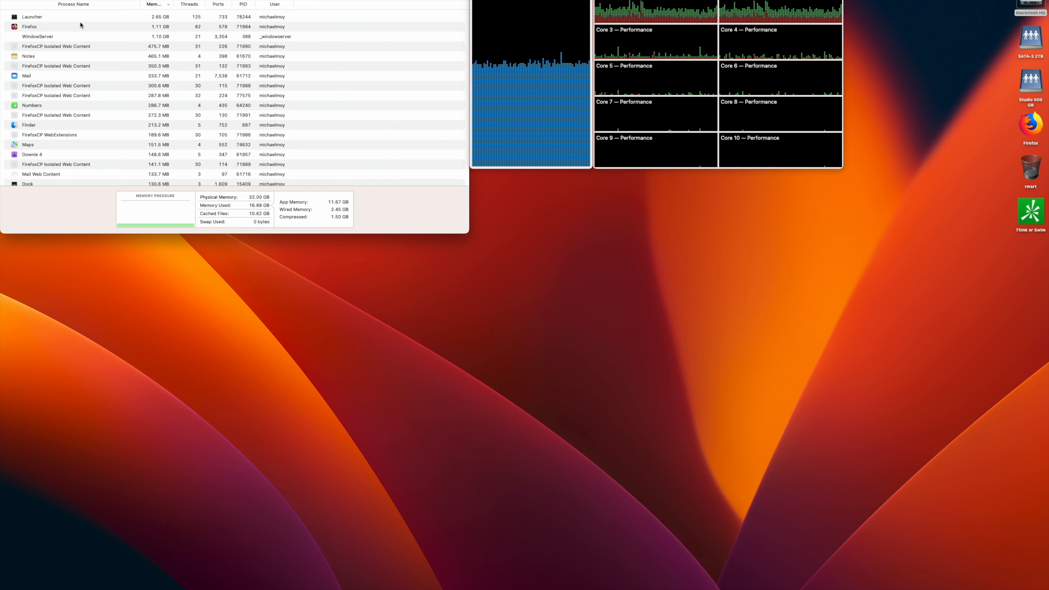
{"action": "mouse_move", "coordinate": [120, 22]}
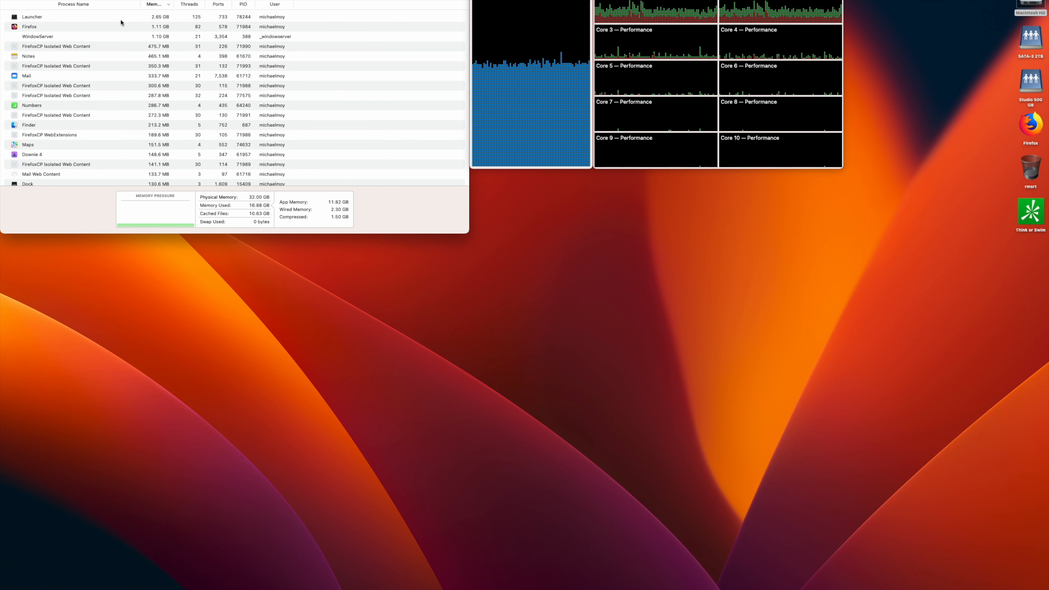